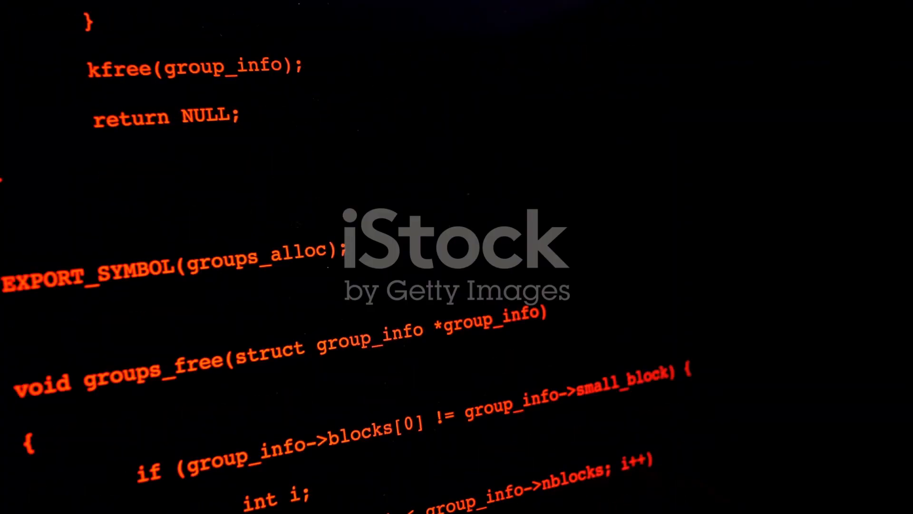
scroll(down, 3)
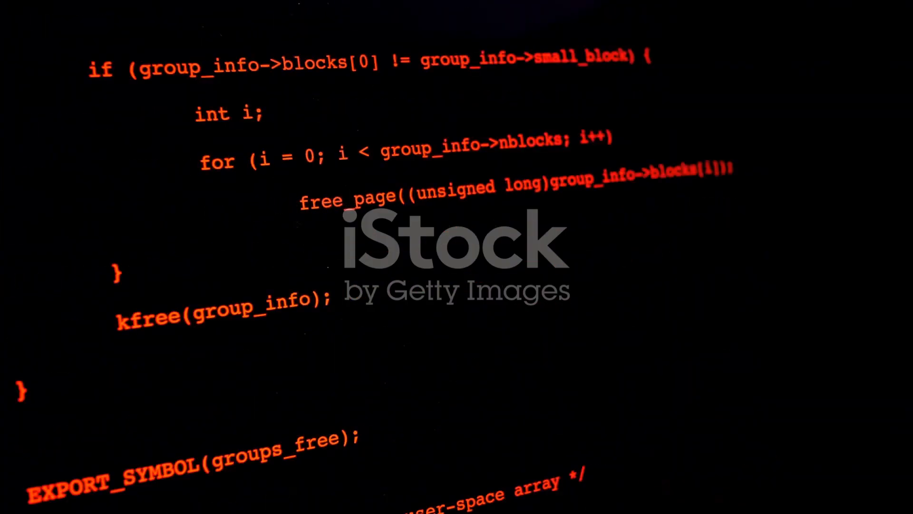